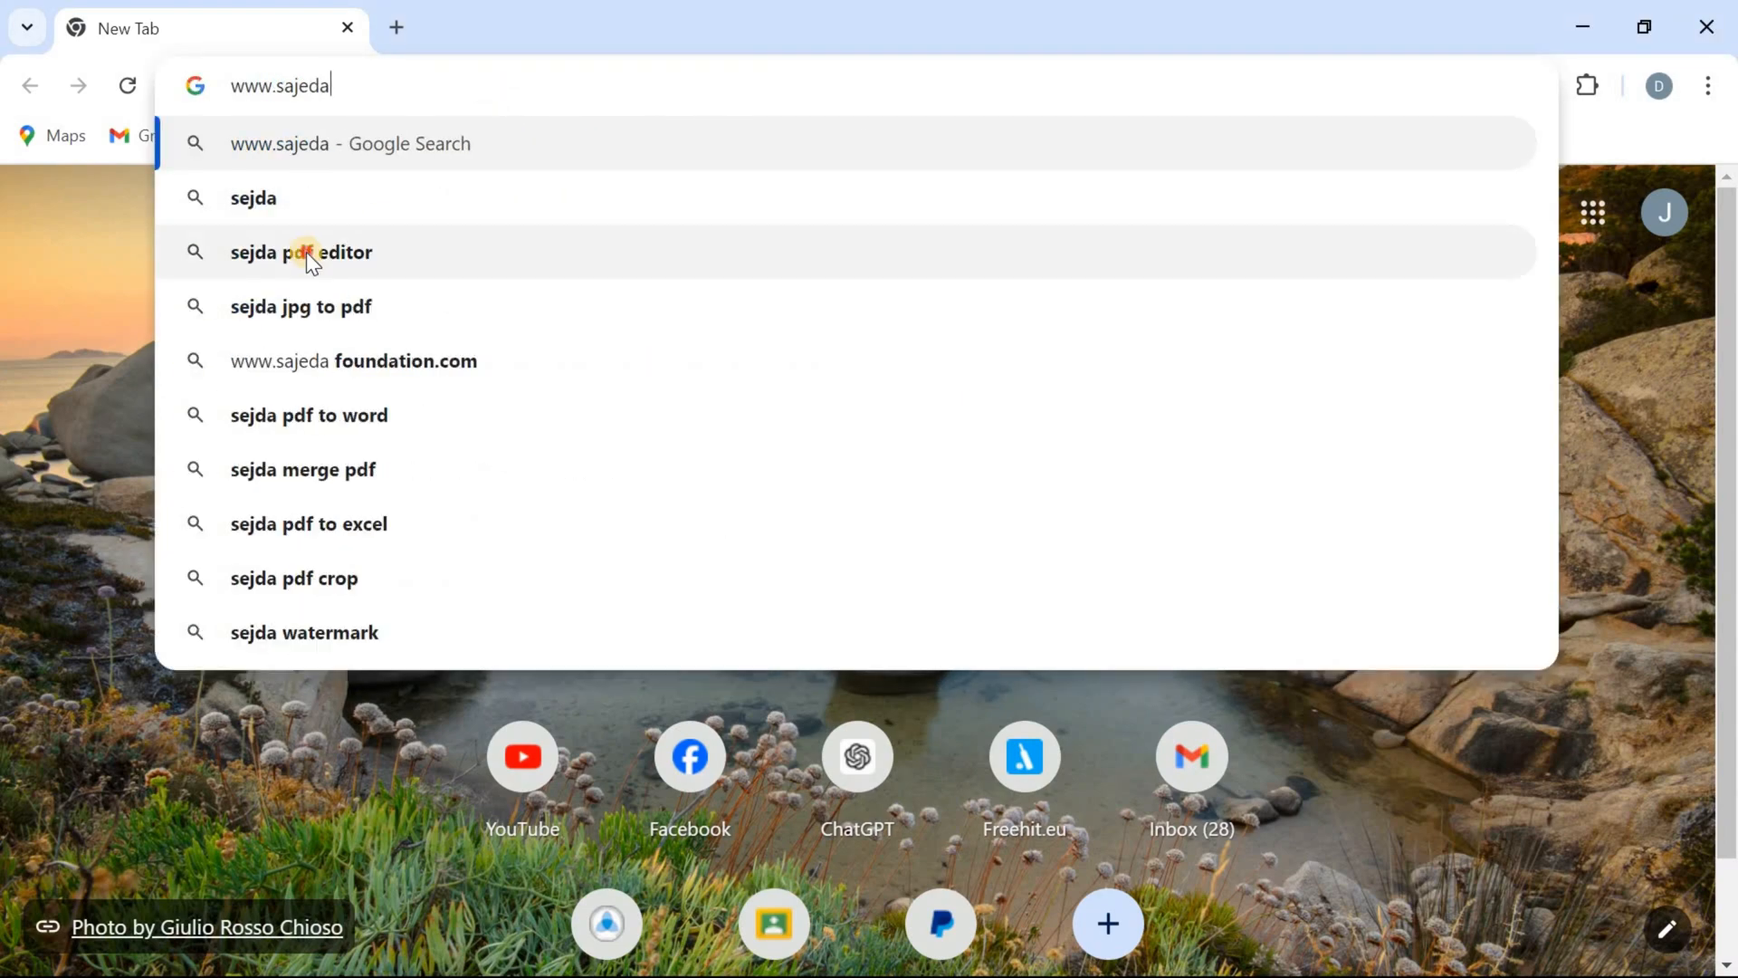
# Step: Search Google for 'free signature pdf' from a Chrome address-bar suggestion
pyautogui.click(300, 252)
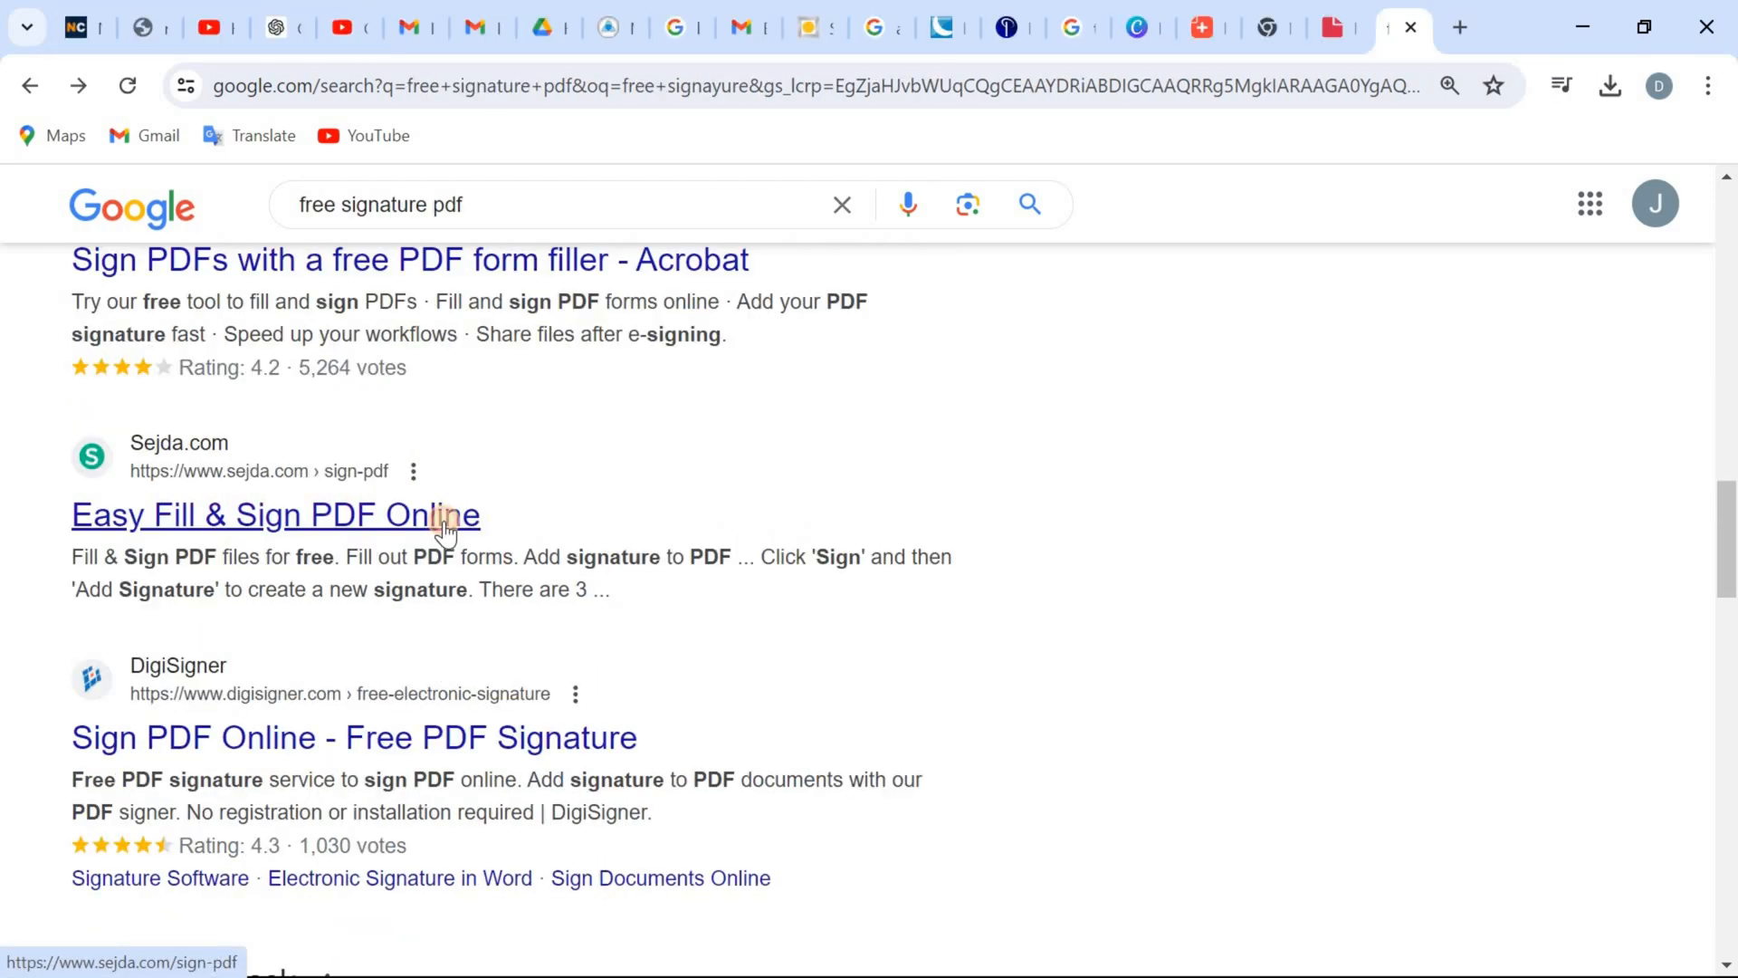
# Step: Upload EFT CONSENT FORM LWD into Sejda's Easy Fill & Sign editor
pyautogui.click(275, 514)
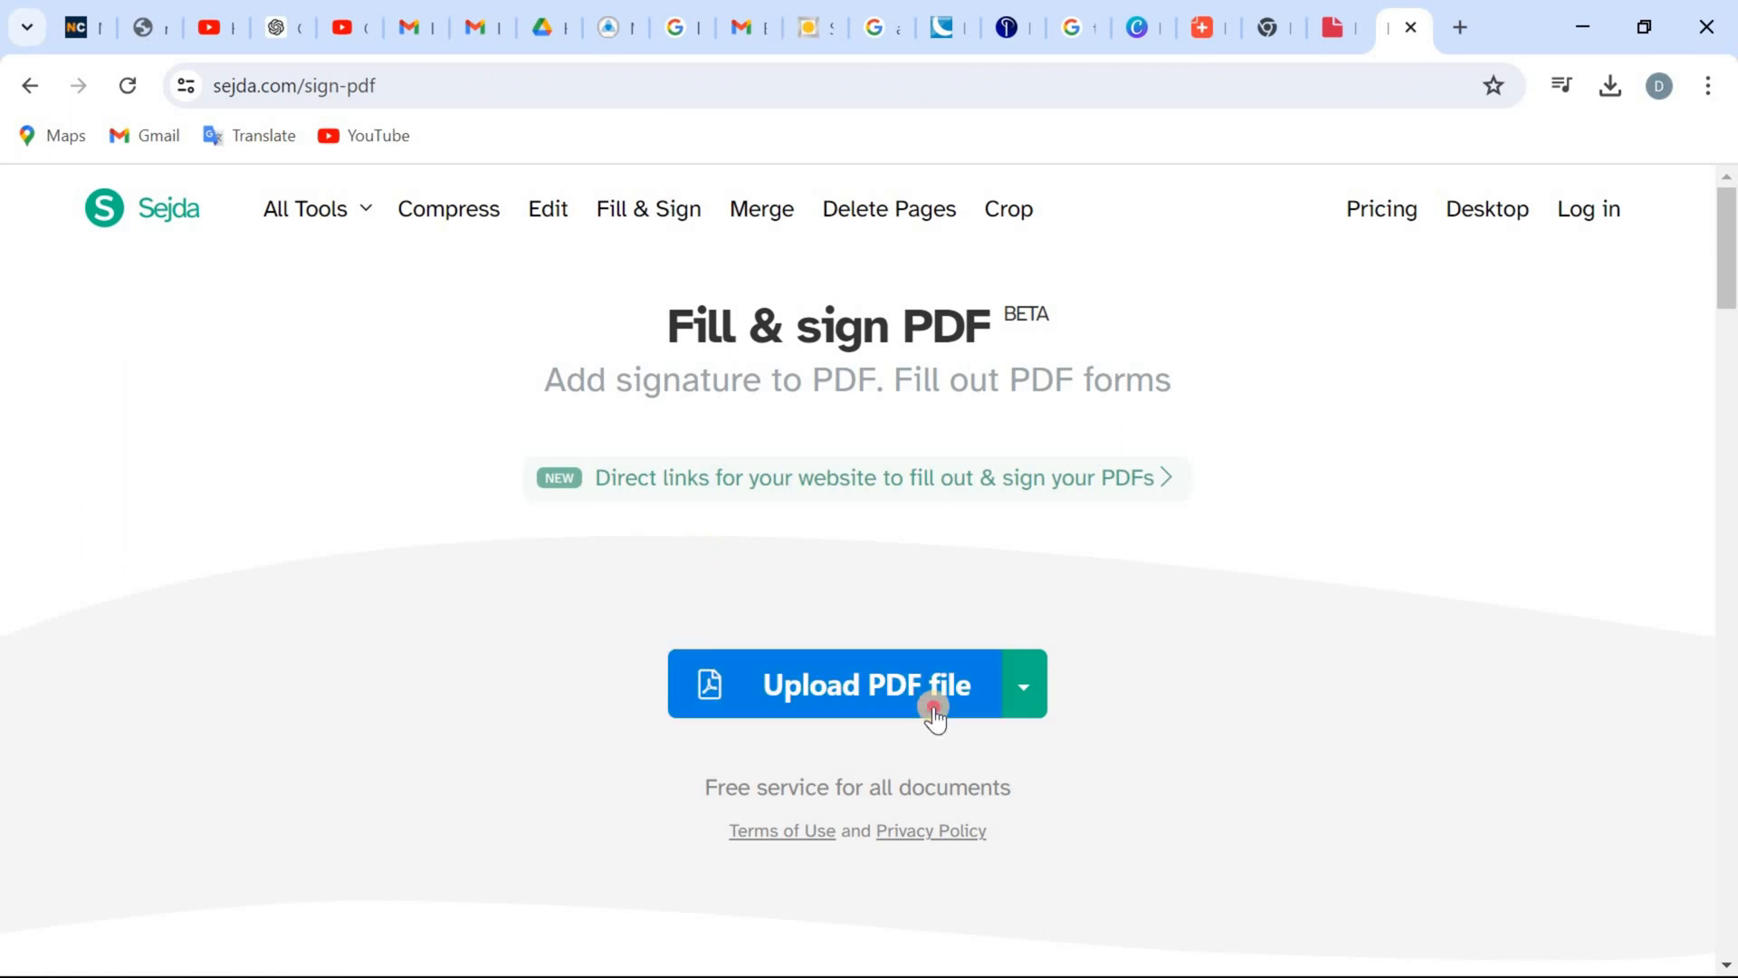
pyautogui.click(858, 684)
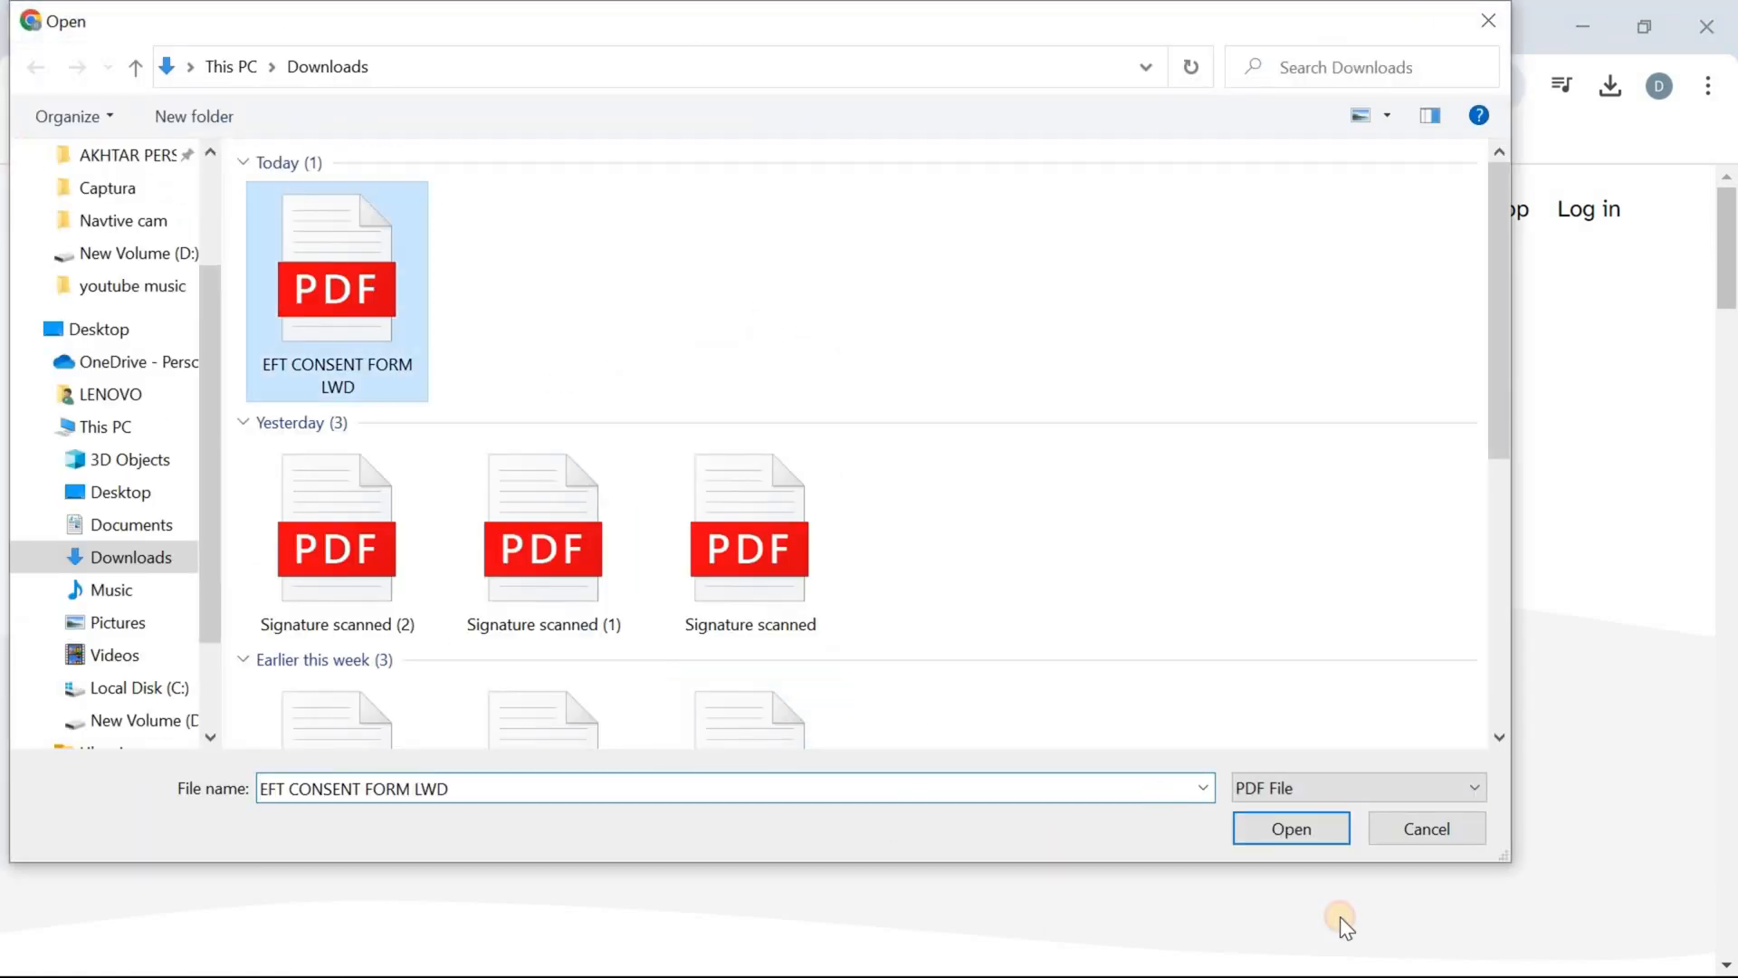
pyautogui.click(1288, 828)
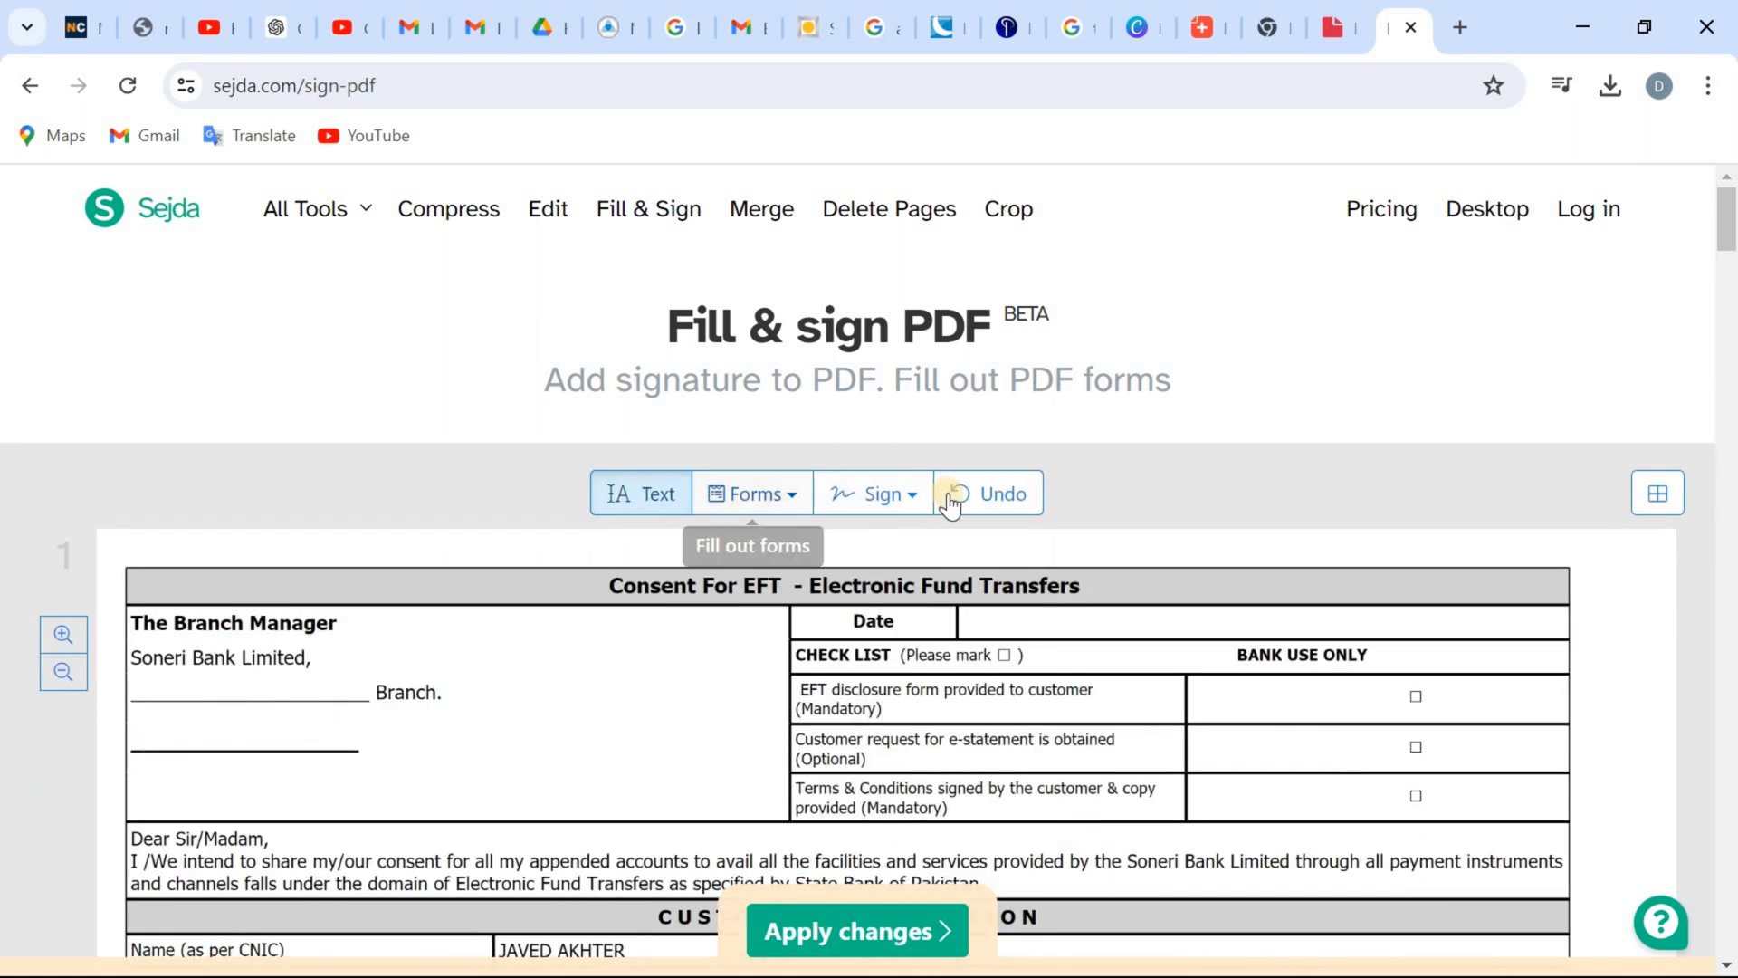
pyautogui.click(873, 493)
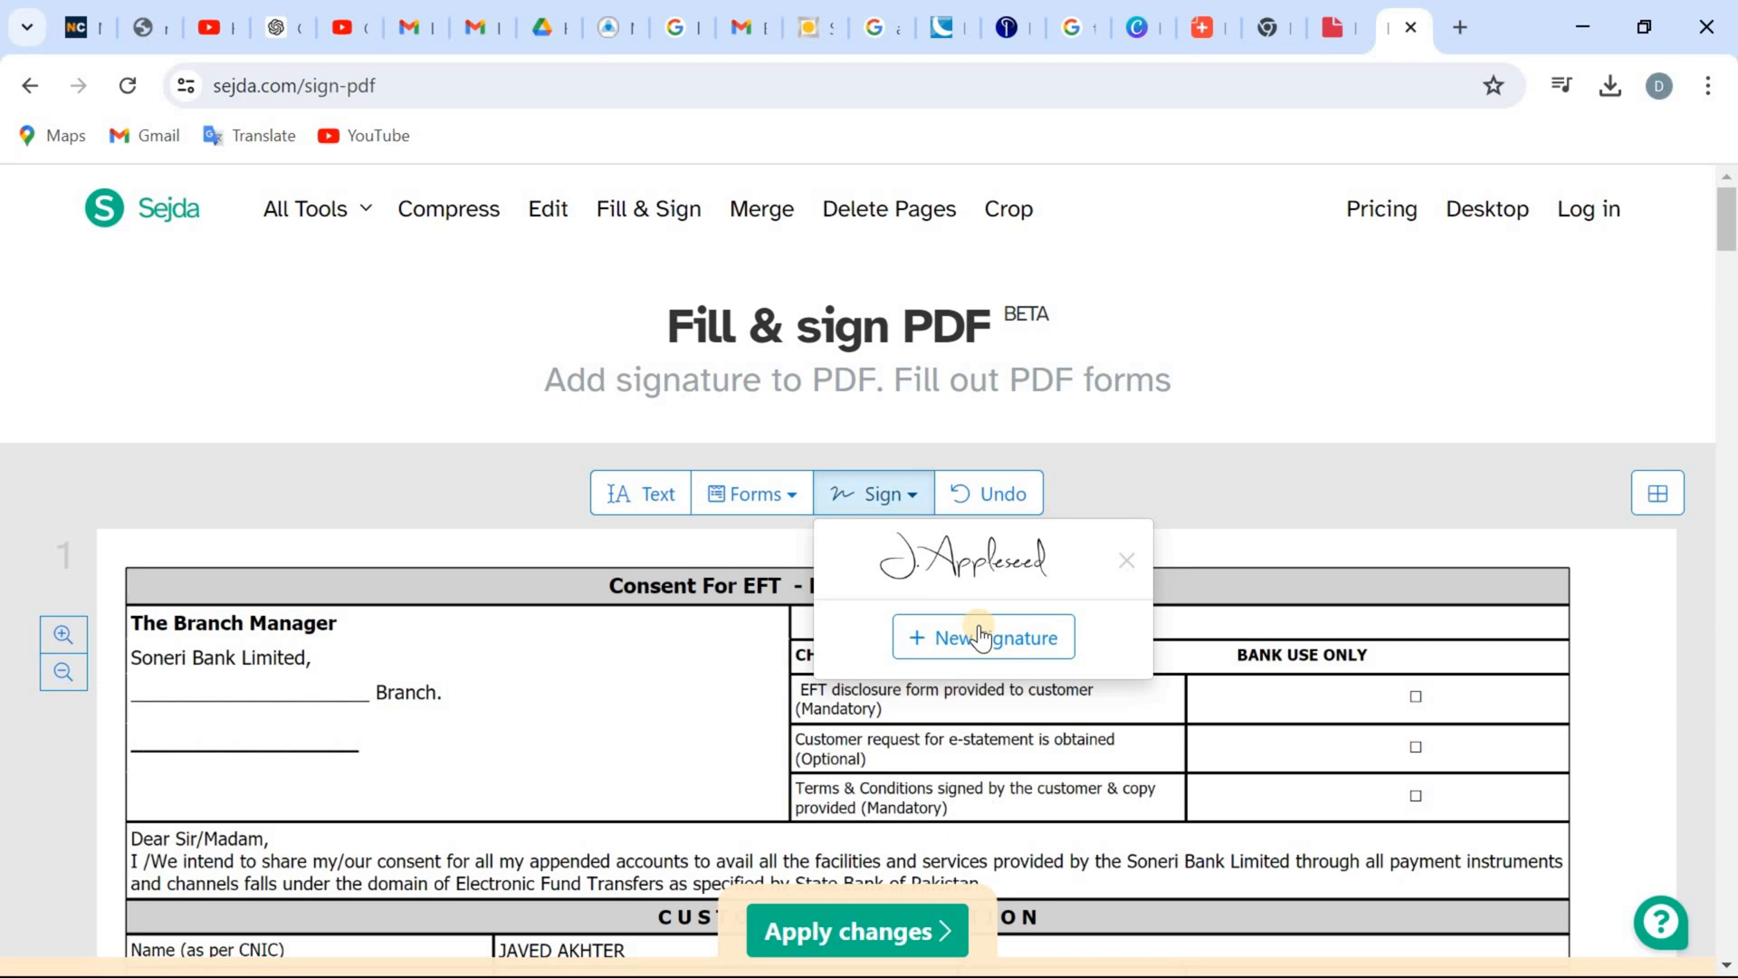
pyautogui.click(982, 636)
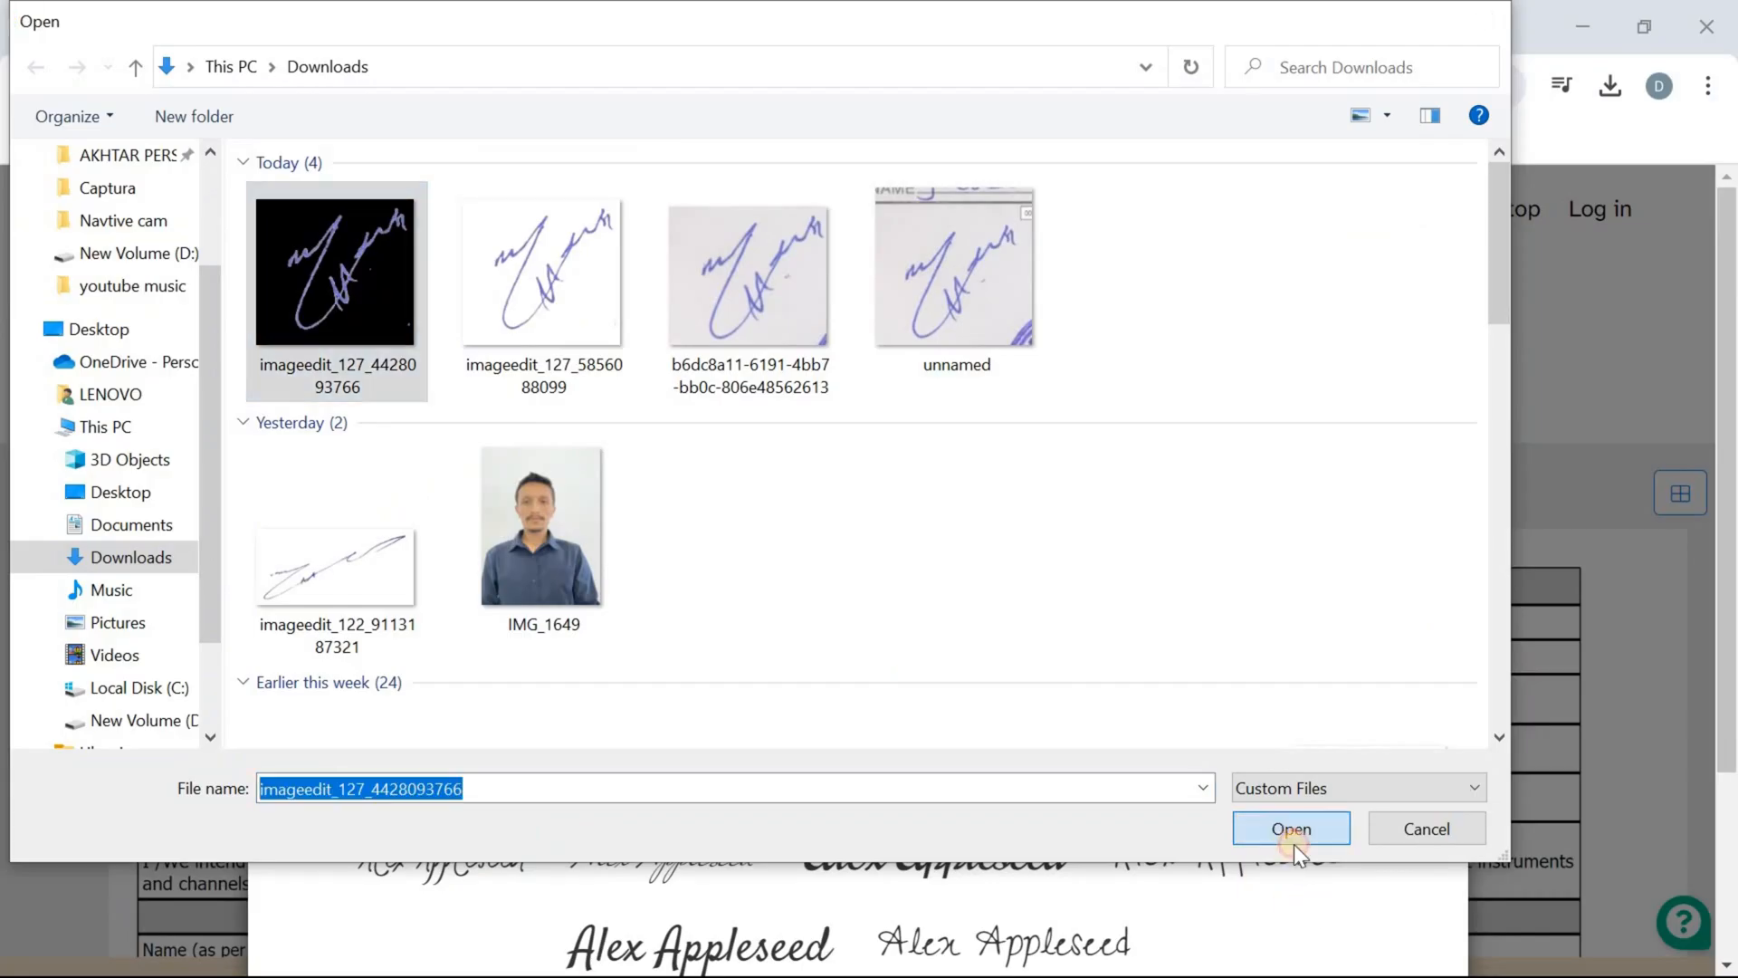
pyautogui.click(1290, 828)
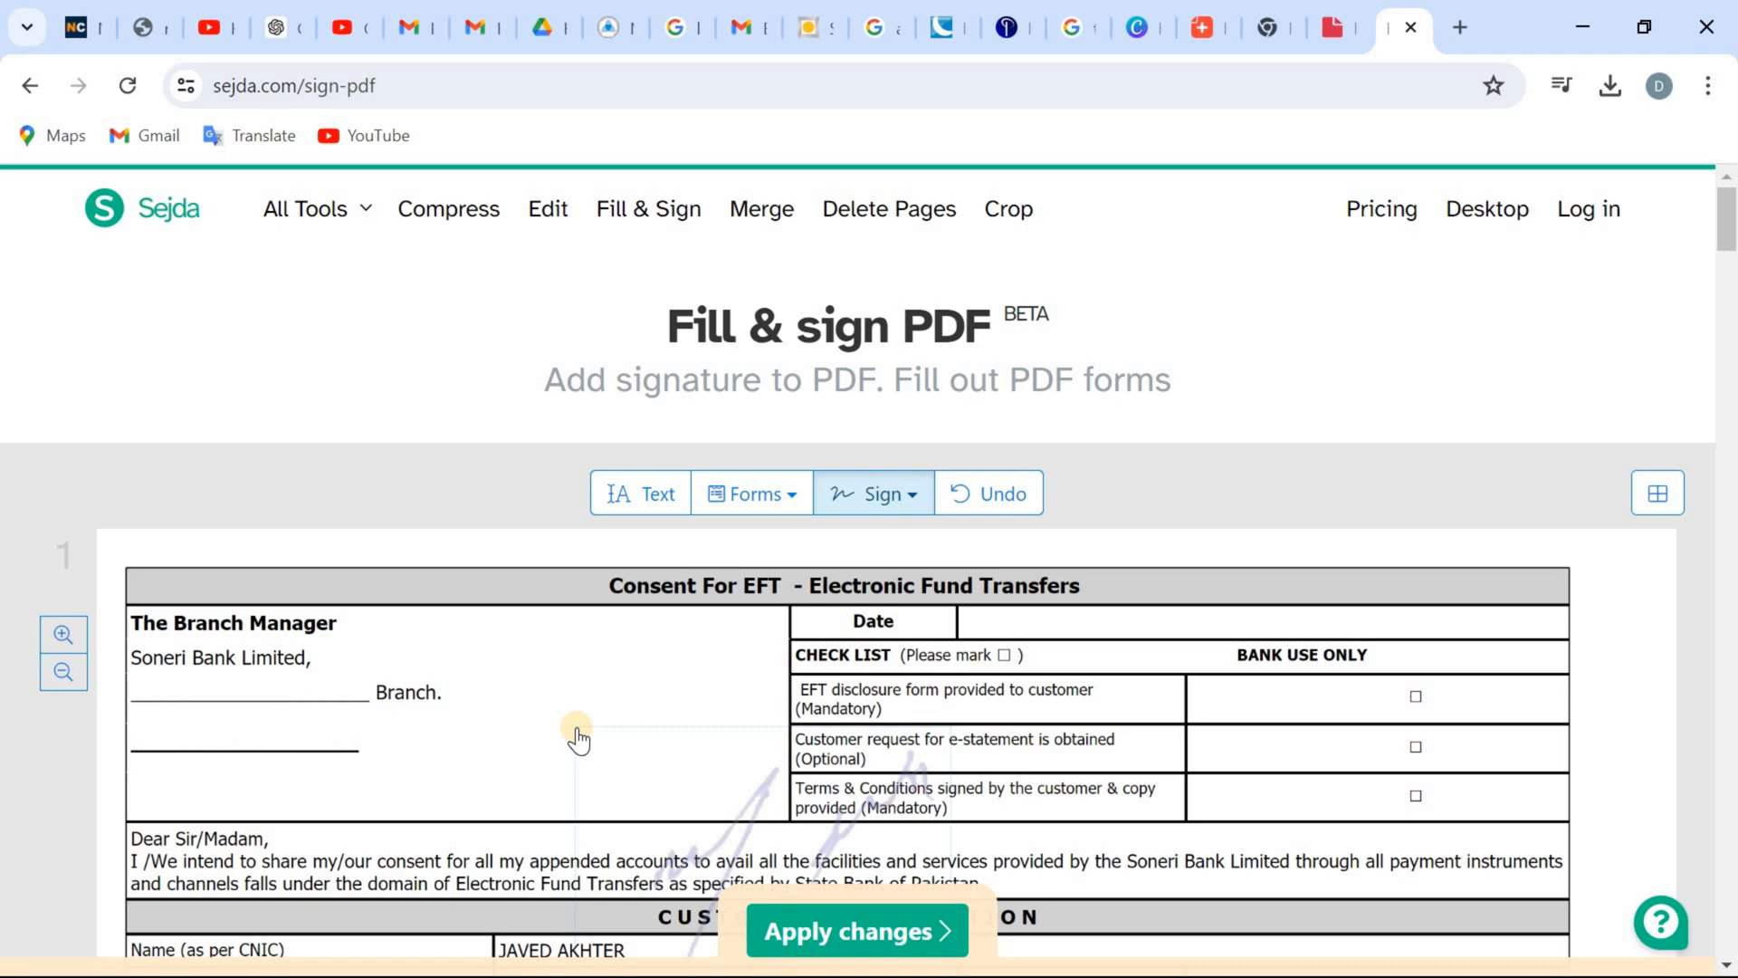
# Step: Drag the signature next to the Applicant Signature label near the form's bottom
pyautogui.scroll(-3)
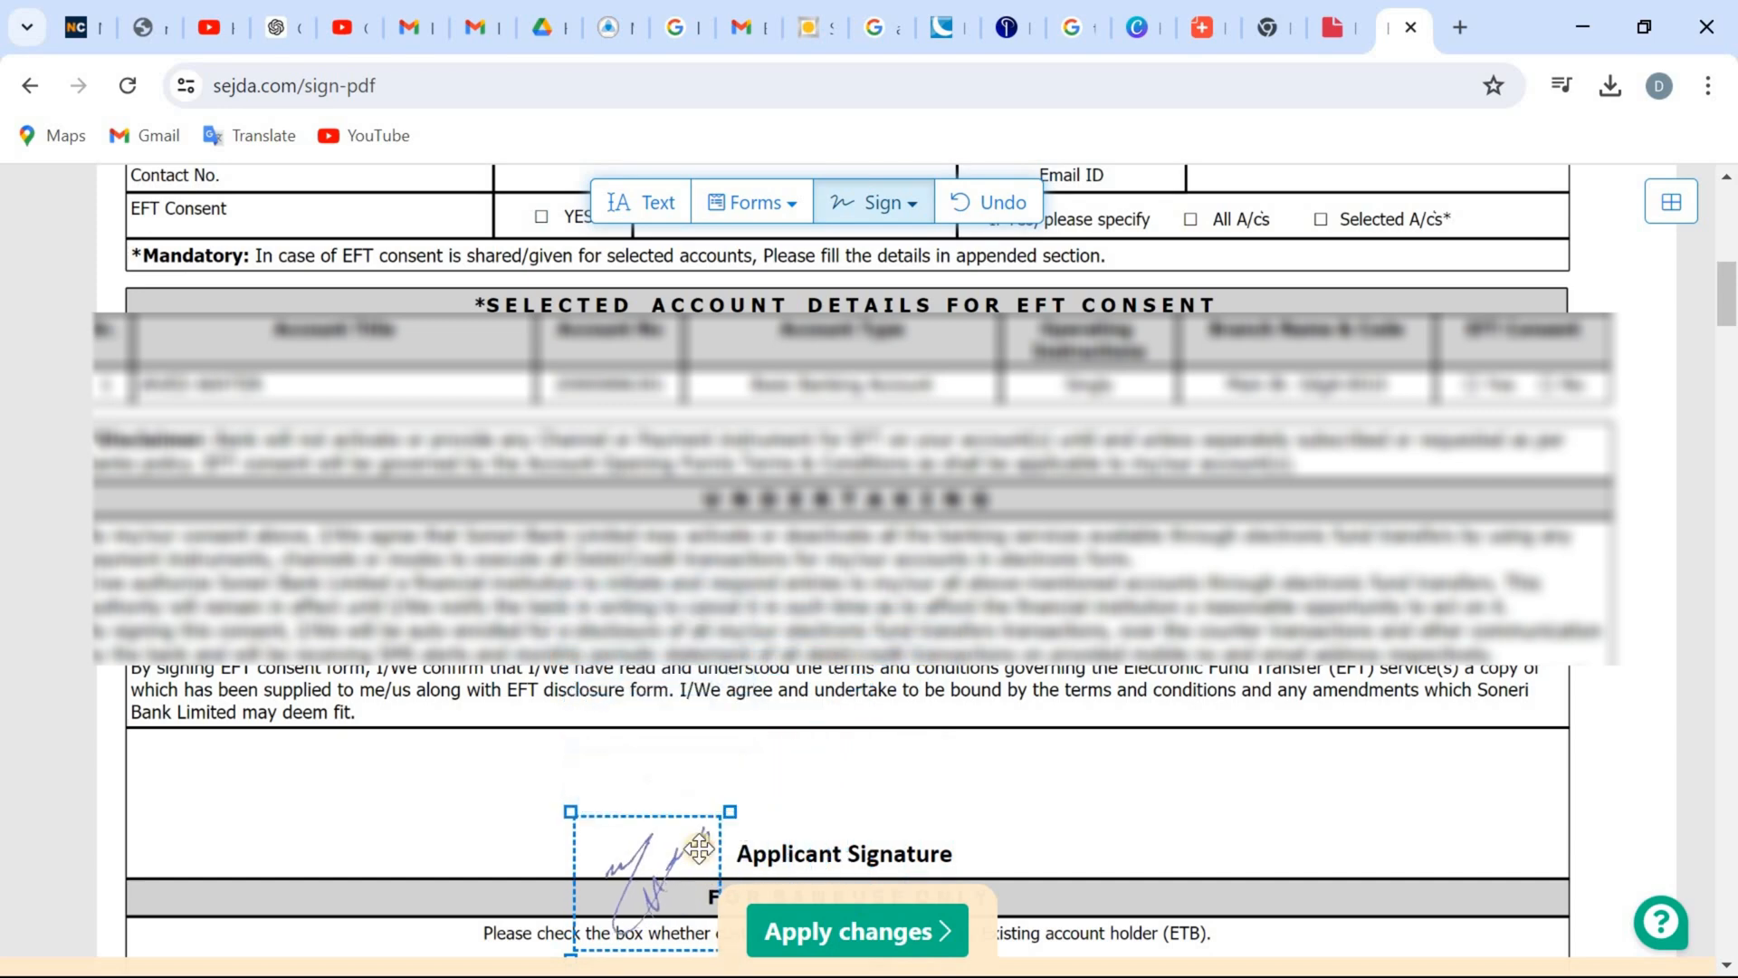
pyautogui.moveTo(696, 848); pyautogui.dragTo(749, 807)
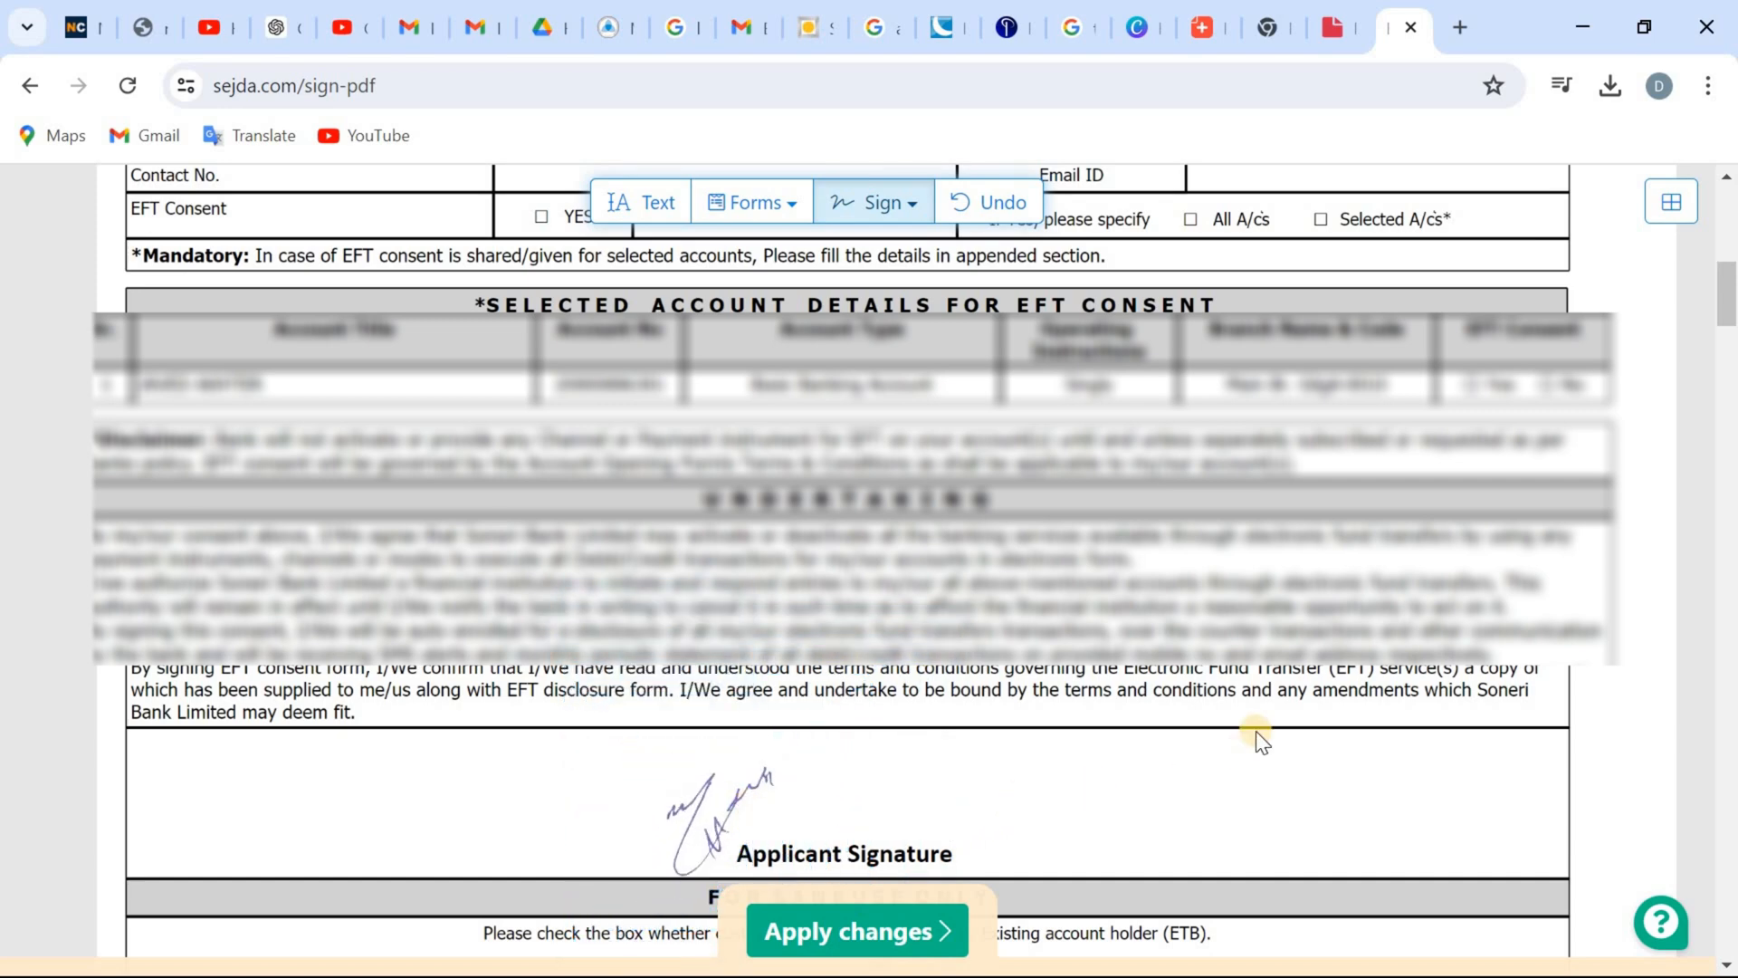
pyautogui.scroll(-3)
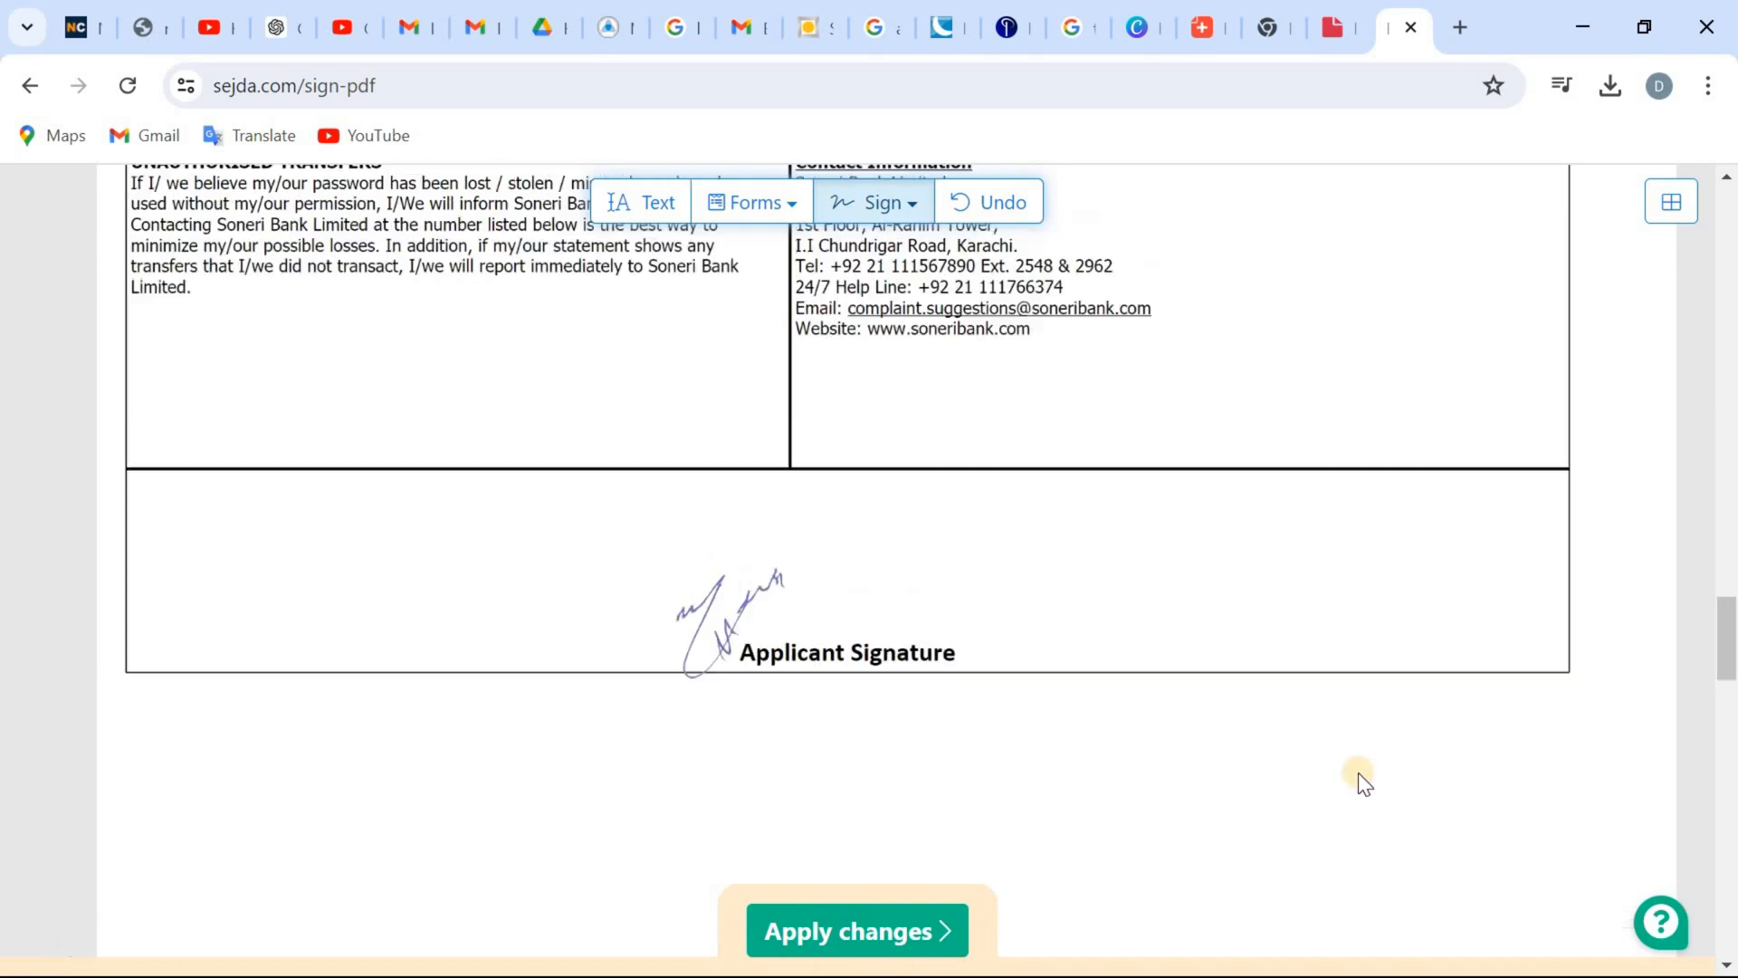
# Step: Apply the changes to produce the ready EFT CONSENT FORM LWD.pdf
pyautogui.click(855, 930)
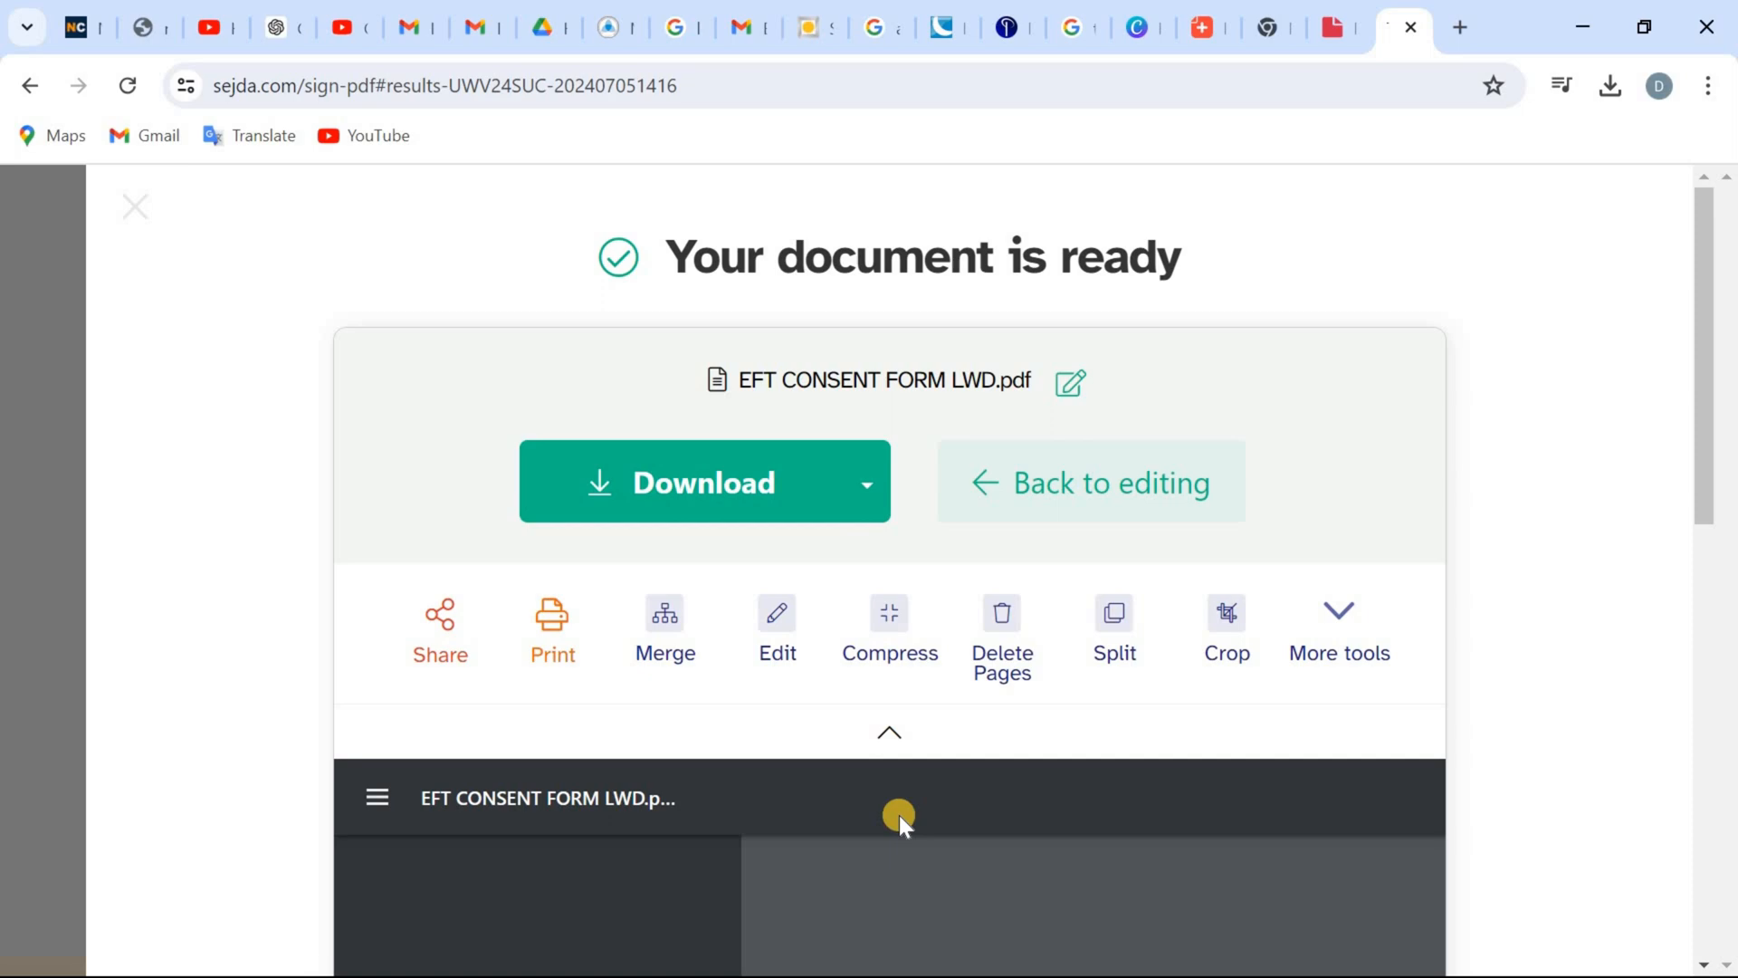
pyautogui.scroll(-3)
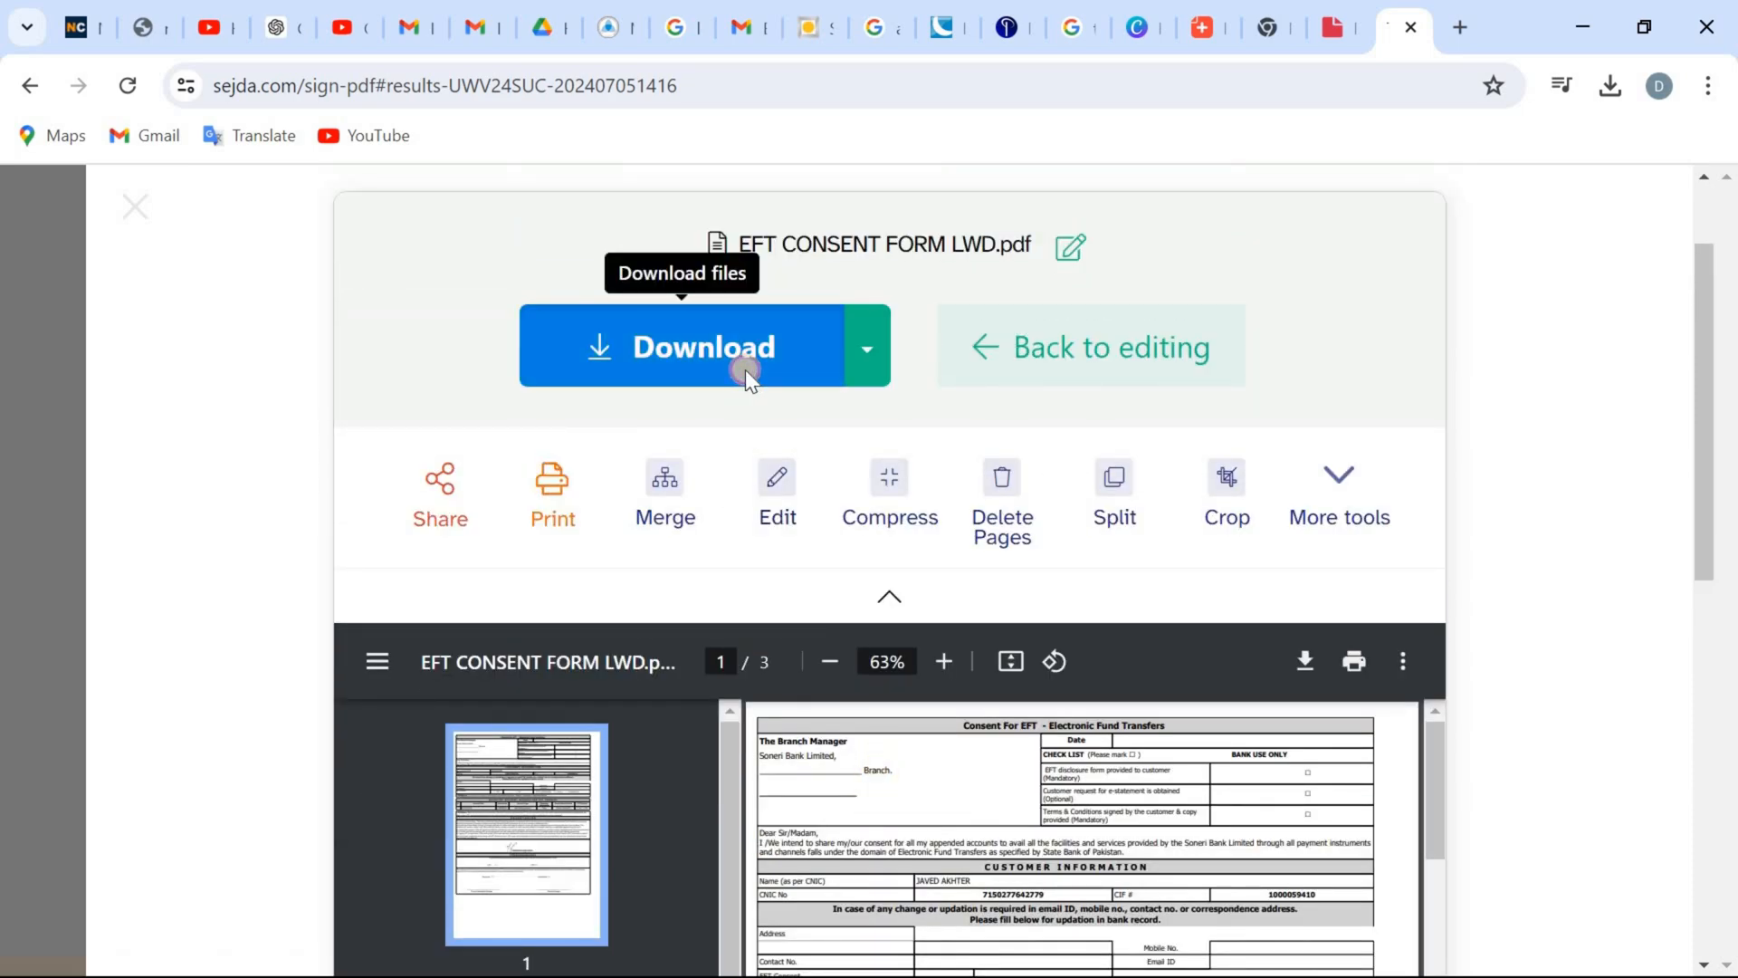
# Step: Download EFT CONSENT FORM LWD (1).pdf and check its preview for the signature
pyautogui.click(703, 346)
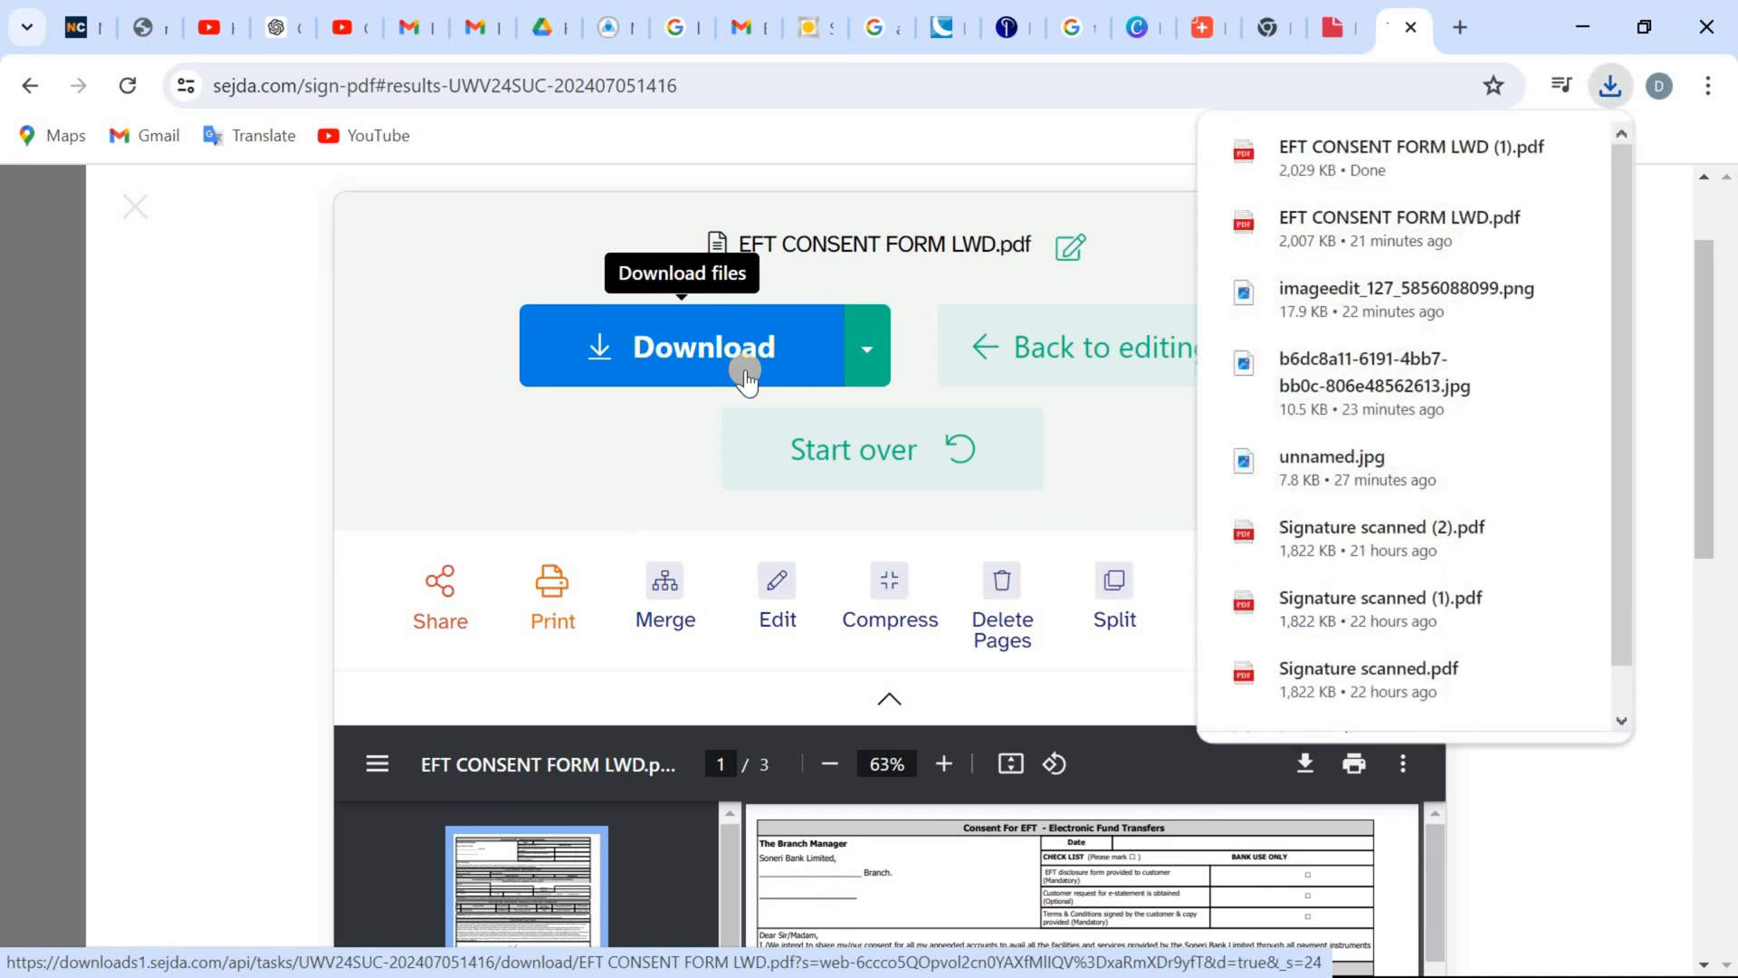
pyautogui.click(702, 345)
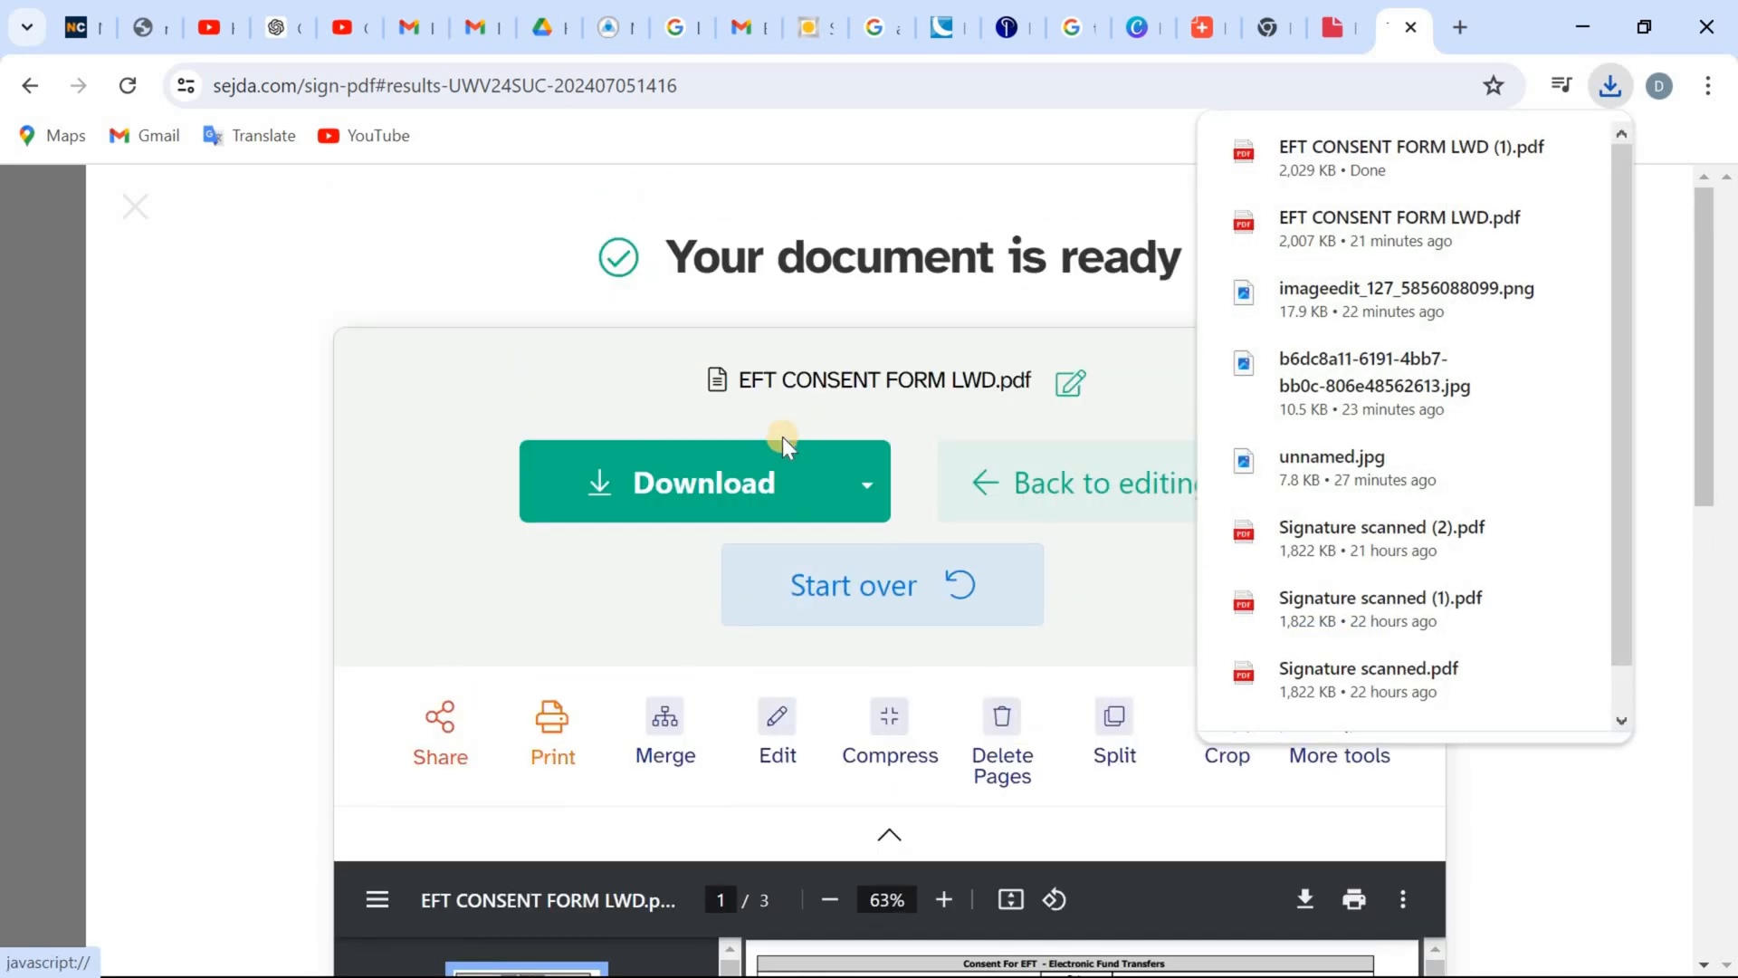
pyautogui.scroll(-3)
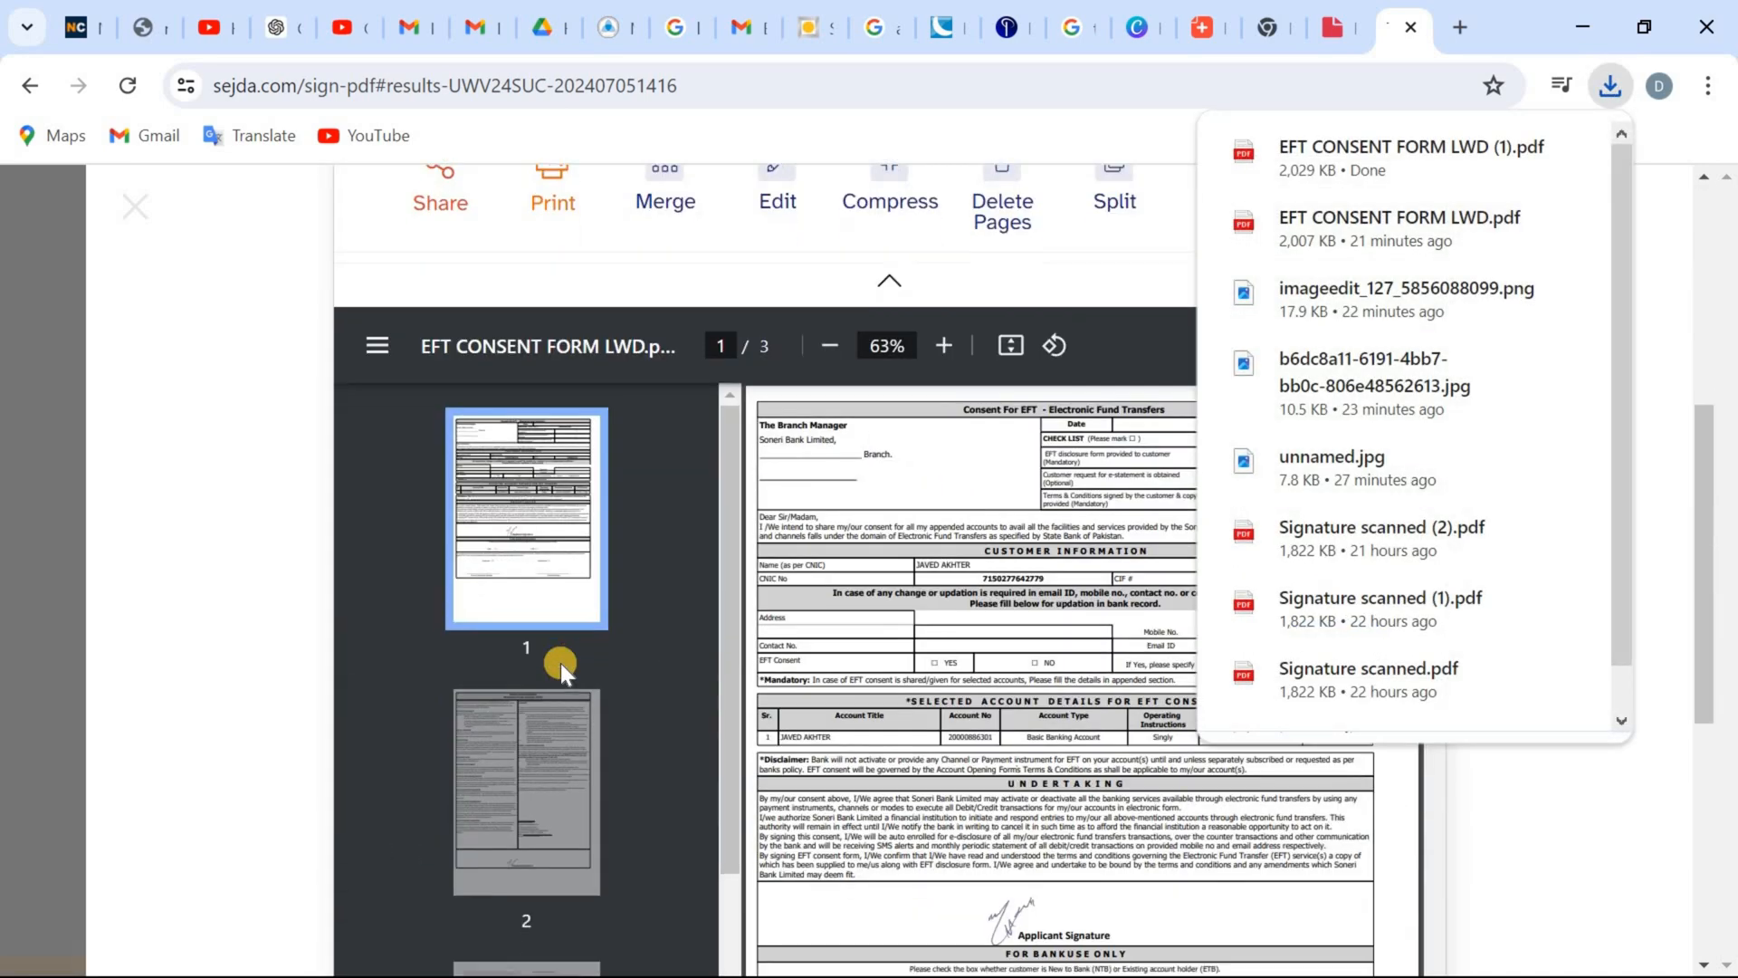